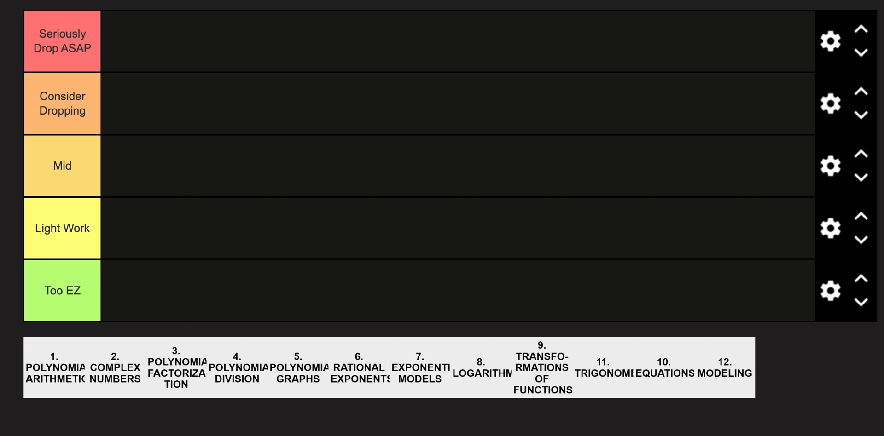
pyautogui.moveTo(75, 359)
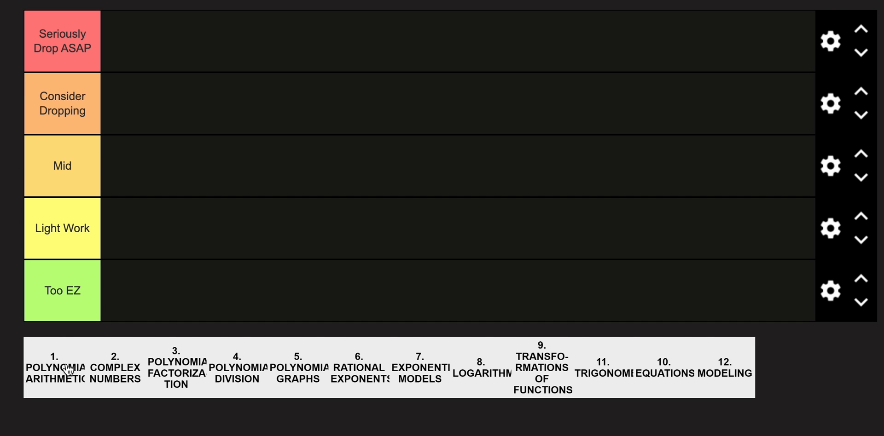
# Rank Polynomial Arithmetic (tile 1) and then Complex Numbers (tile 2) side by side in Light Work
pyautogui.moveTo(54, 368); pyautogui.dragTo(131, 228)
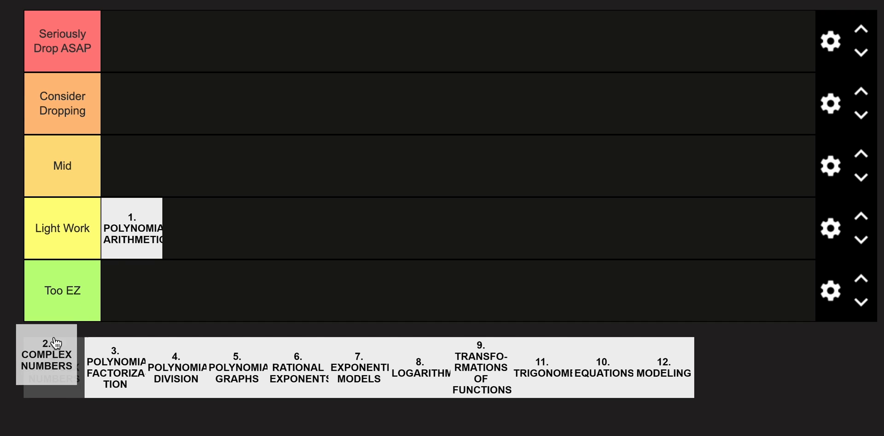
pyautogui.moveTo(51, 356); pyautogui.dragTo(192, 228)
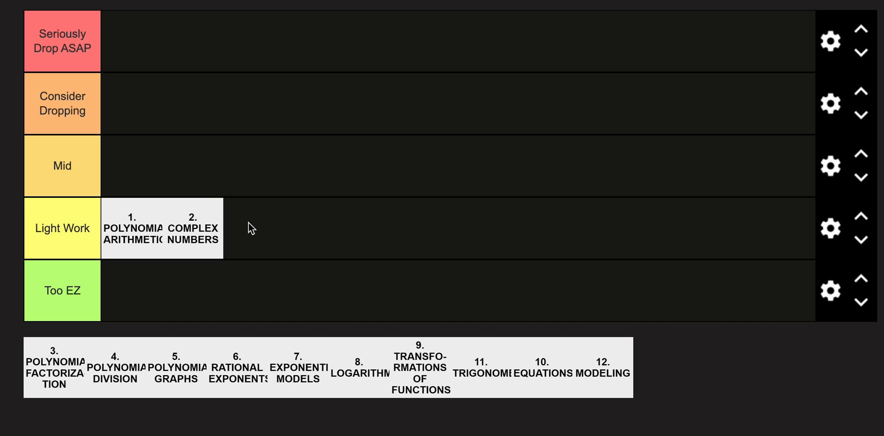
pyautogui.moveTo(103, 330)
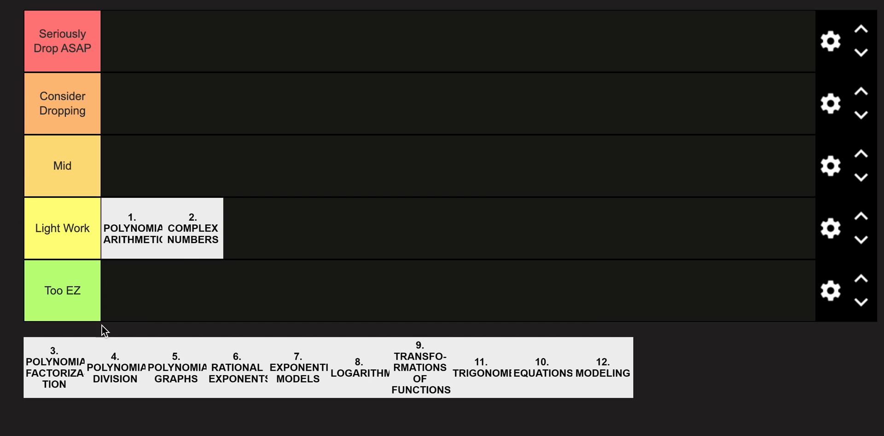
# Place Polynomial Factorization at the start of Mid, with Polynomial Division beside it
pyautogui.moveTo(54, 367); pyautogui.dragTo(139, 163)
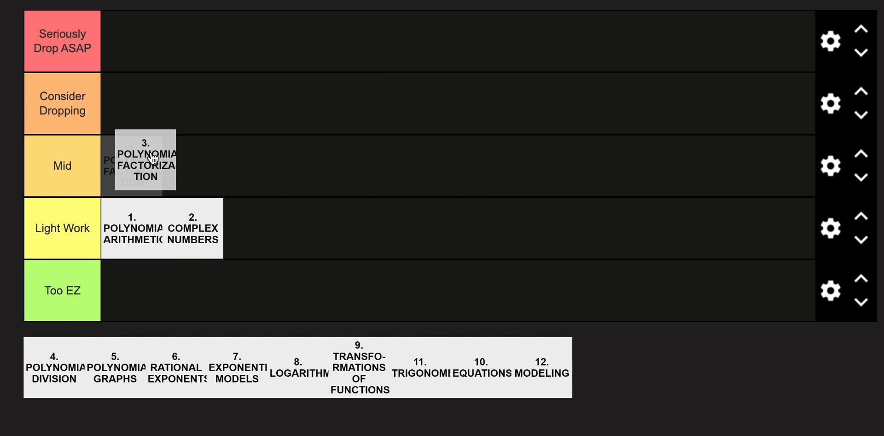
pyautogui.moveTo(145, 163); pyautogui.dragTo(132, 164)
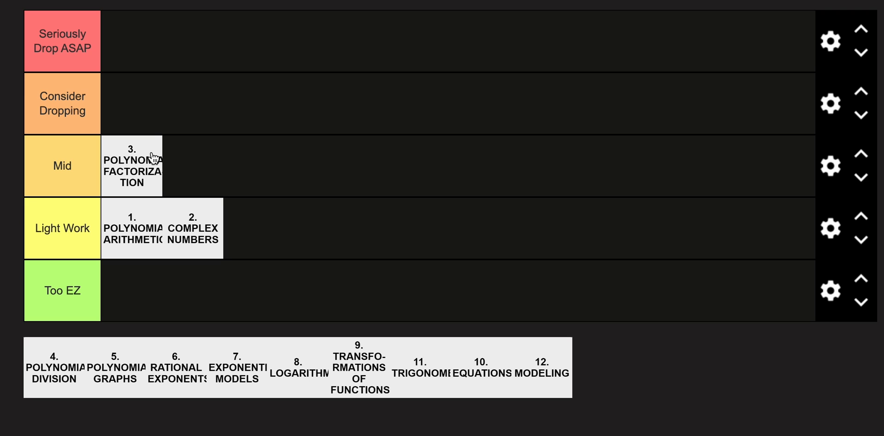
pyautogui.moveTo(53, 369); pyautogui.dragTo(54, 292)
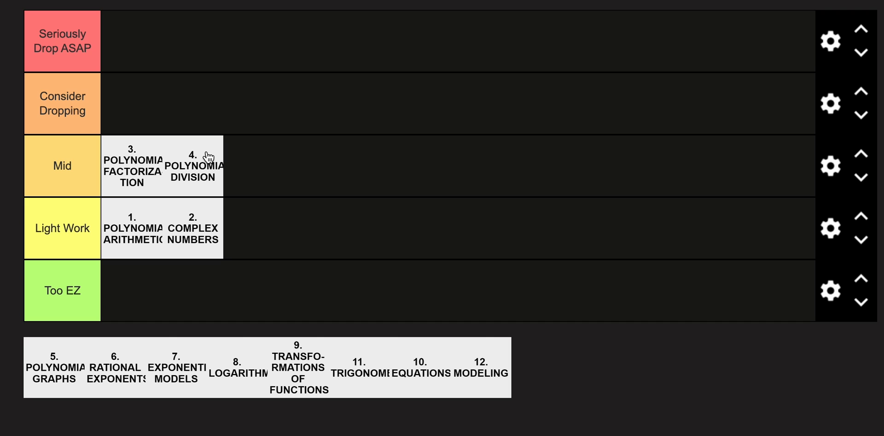
pyautogui.moveTo(93, 389)
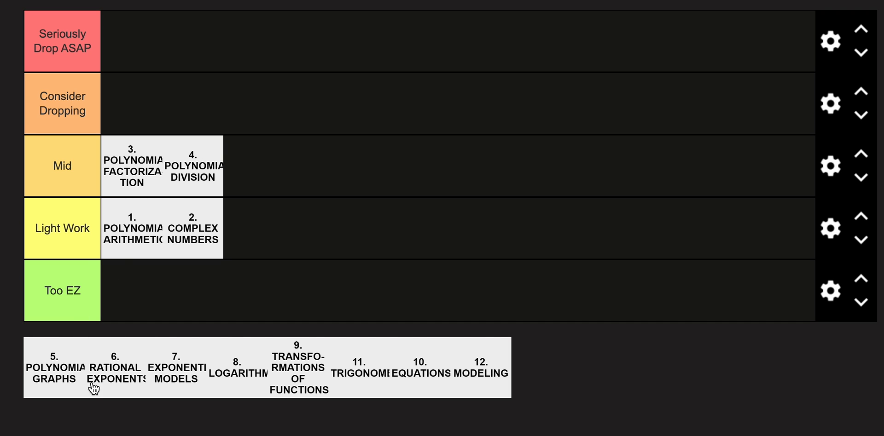
# Rank Polynomial Graphs after Complex Numbers in Light Work; Rational Exponents and Exponential Models in Mid
pyautogui.moveTo(54, 371); pyautogui.dragTo(293, 226)
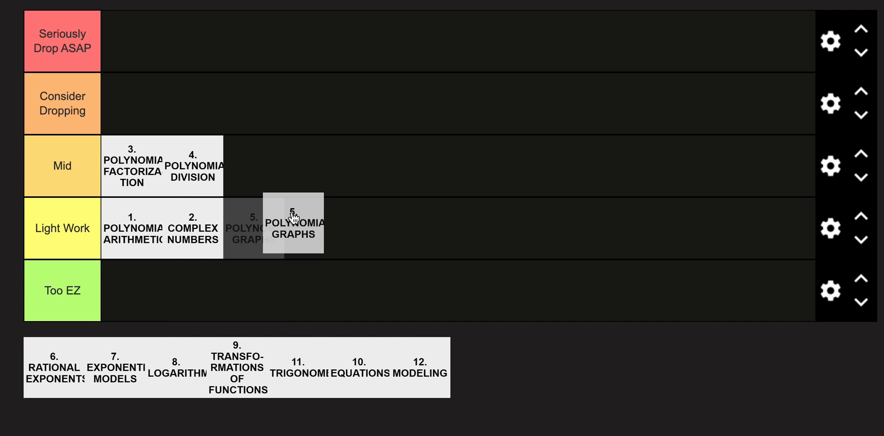
pyautogui.moveTo(293, 226); pyautogui.dragTo(254, 228)
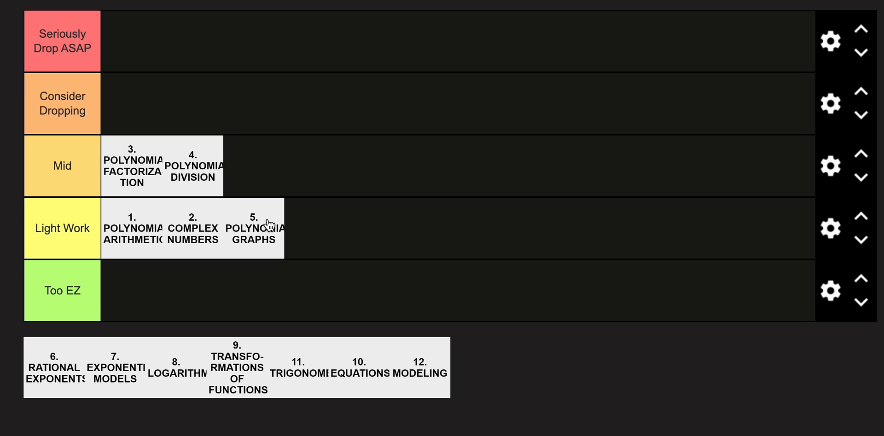
pyautogui.moveTo(246, 231)
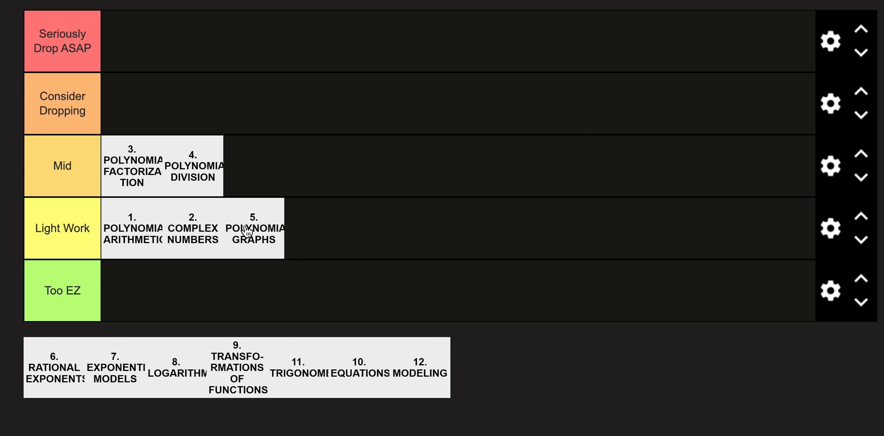
pyautogui.moveTo(69, 375)
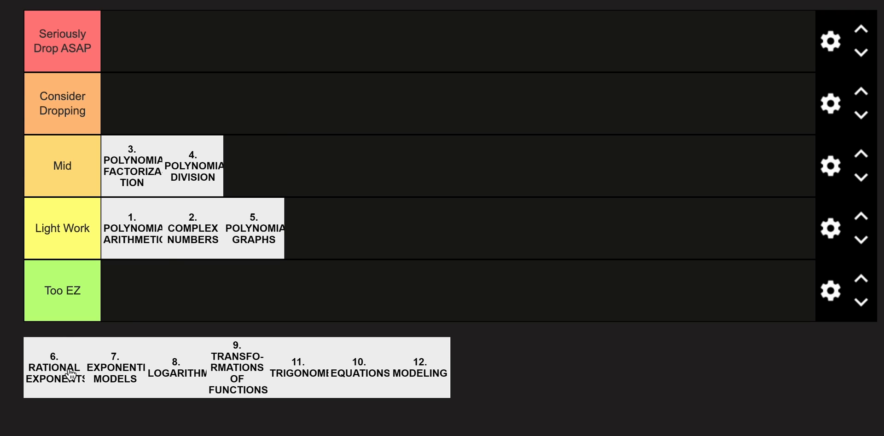
pyautogui.moveTo(55, 367); pyautogui.dragTo(253, 165)
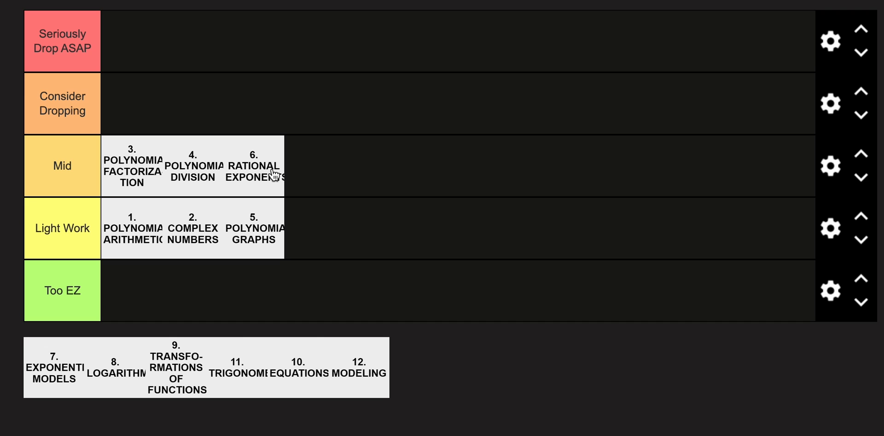
pyautogui.moveTo(70, 133)
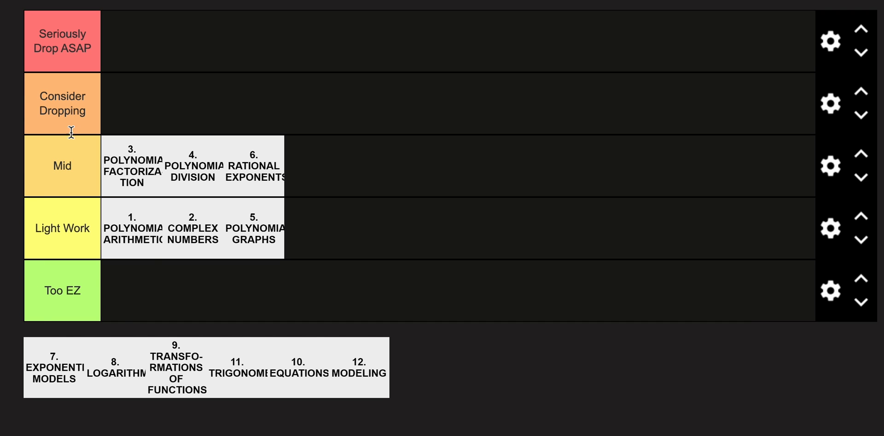
pyautogui.moveTo(54, 369); pyautogui.dragTo(336, 169)
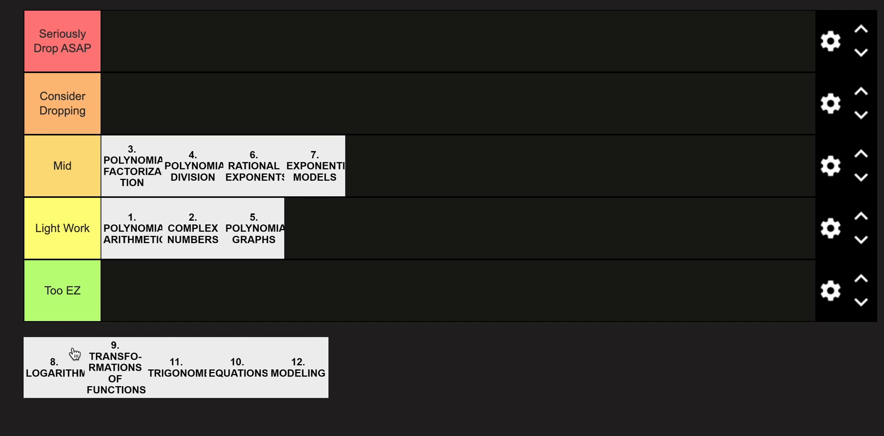
# Put Logarithms in Consider Dropping and Transformations of Functions at the end of Light Work
pyautogui.moveTo(56, 366); pyautogui.dragTo(130, 104)
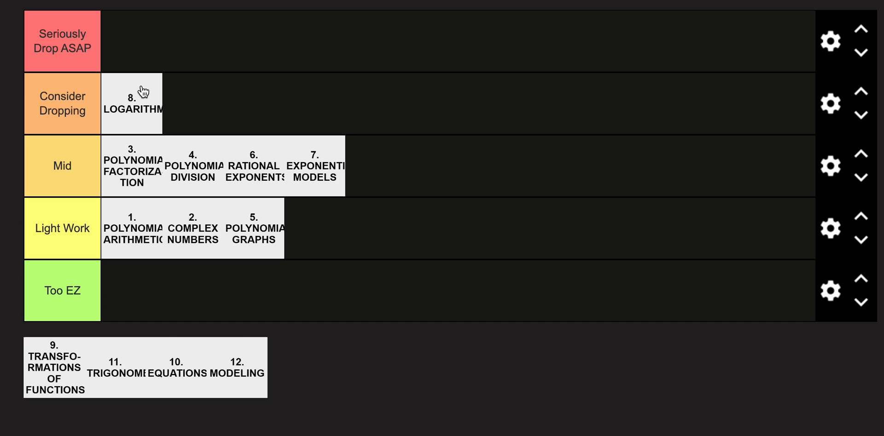
pyautogui.moveTo(56, 367)
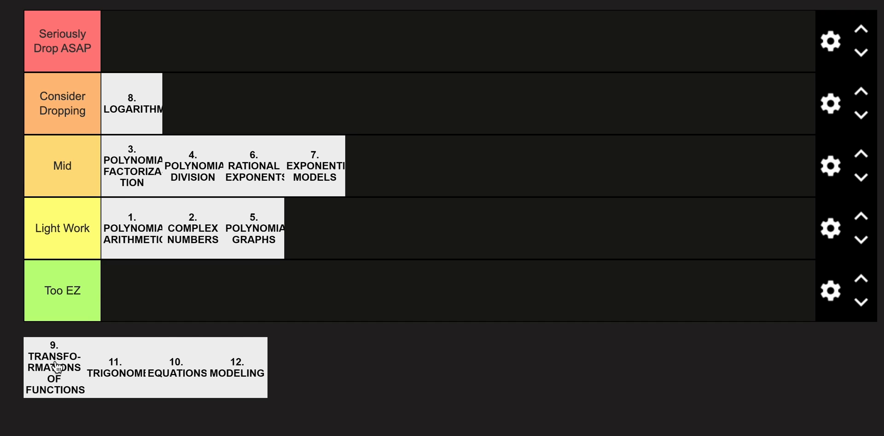
pyautogui.moveTo(55, 367); pyautogui.dragTo(315, 228)
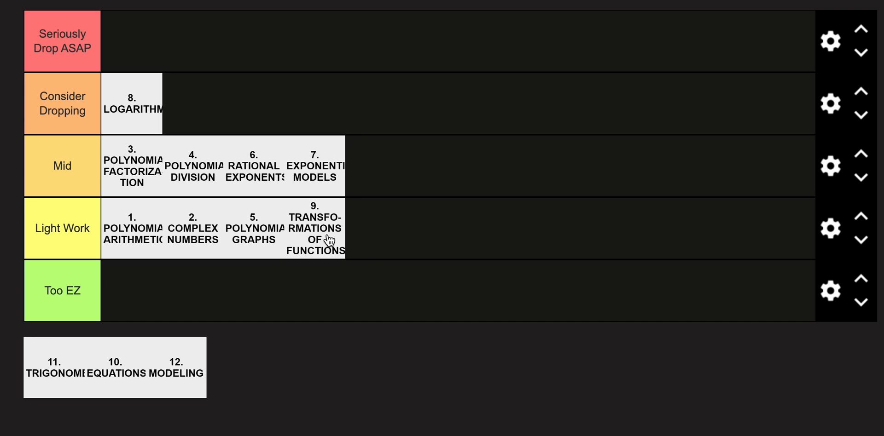
pyautogui.moveTo(328, 236)
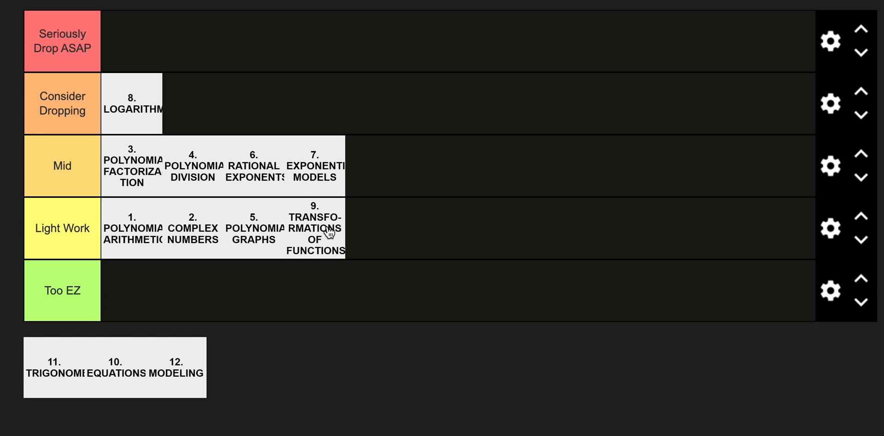
pyautogui.moveTo(60, 356)
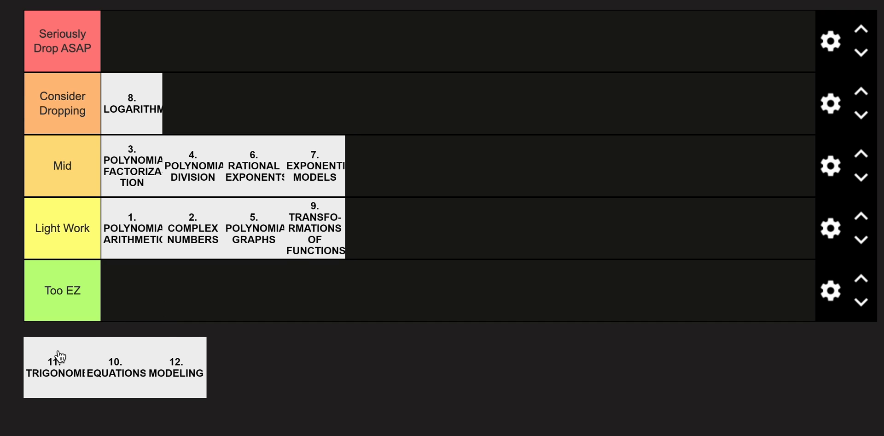
# Put Trigonometry beside Logarithms in Consider Dropping; add Equations and Modeling to Mid's end
pyautogui.moveTo(56, 367); pyautogui.dragTo(232, 103)
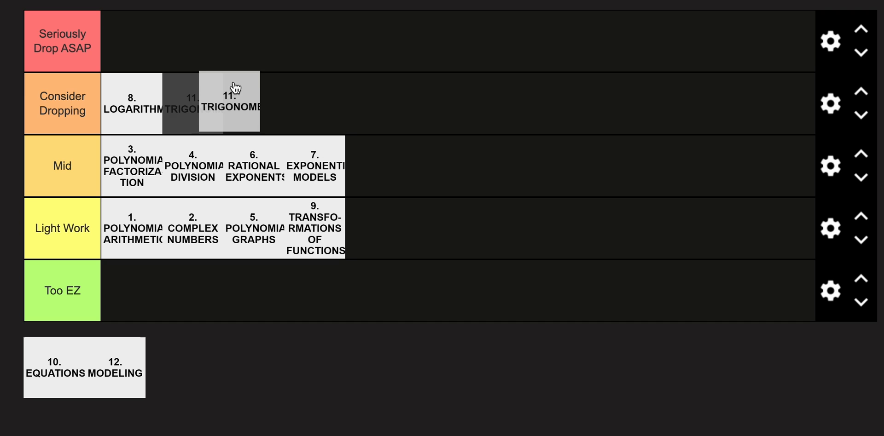
pyautogui.moveTo(231, 87); pyautogui.dragTo(194, 103)
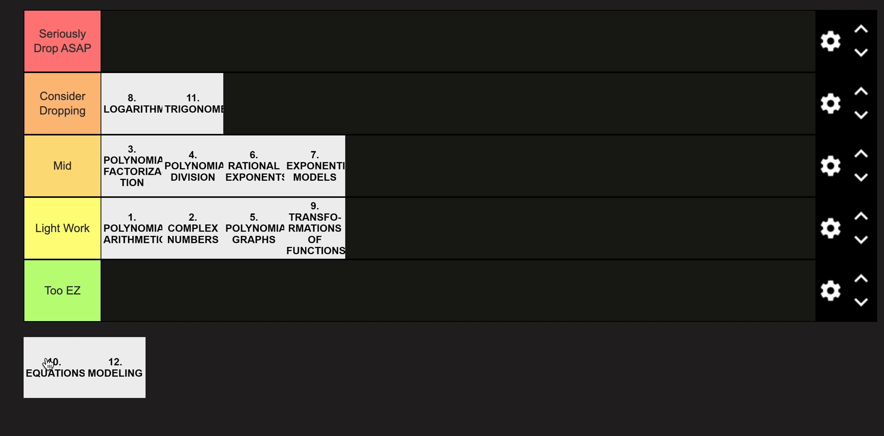
pyautogui.moveTo(52, 366); pyautogui.dragTo(374, 166)
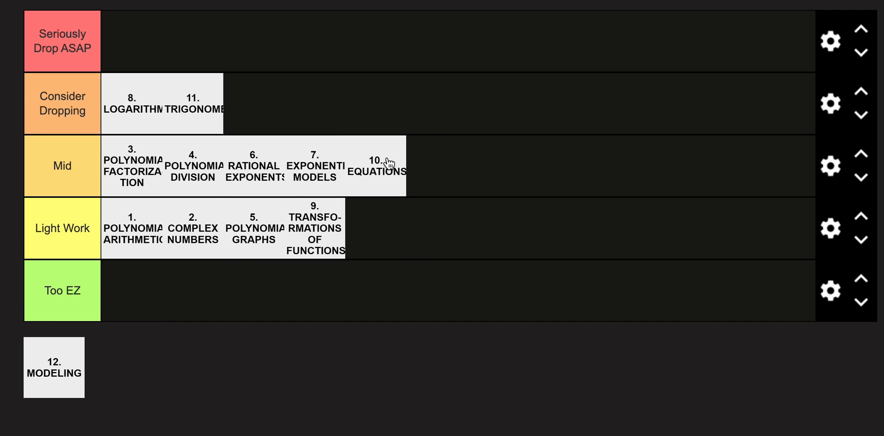
pyautogui.moveTo(55, 368); pyautogui.dragTo(454, 173)
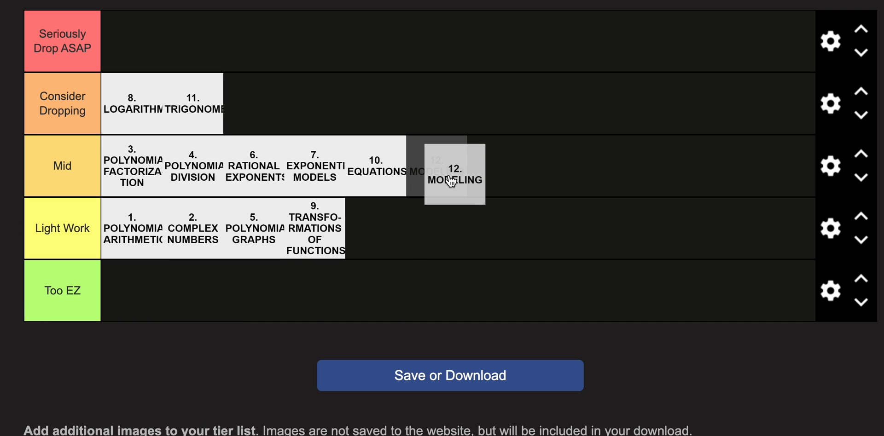